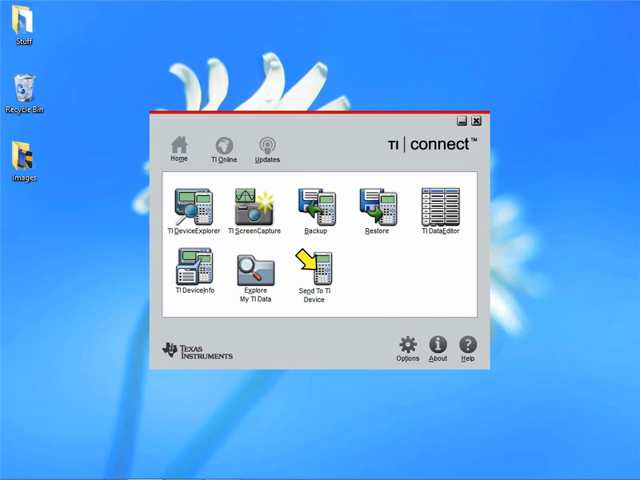
# Launch TI ScreenCapture and open the arched bridge photo IMG_5093 from Images
pyautogui.click(28, 158)
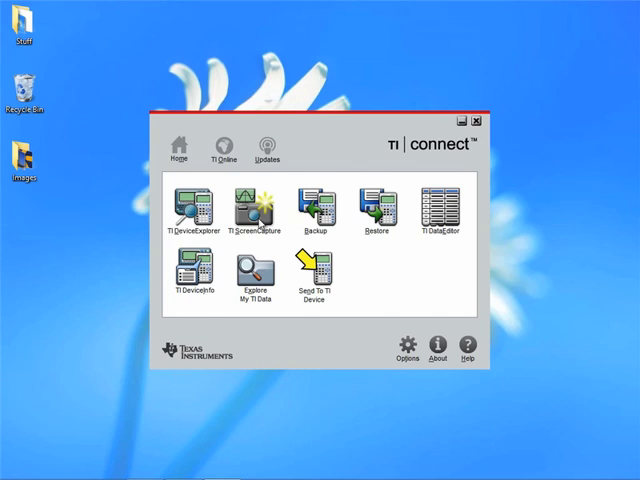
pyautogui.doubleClick(246, 205)
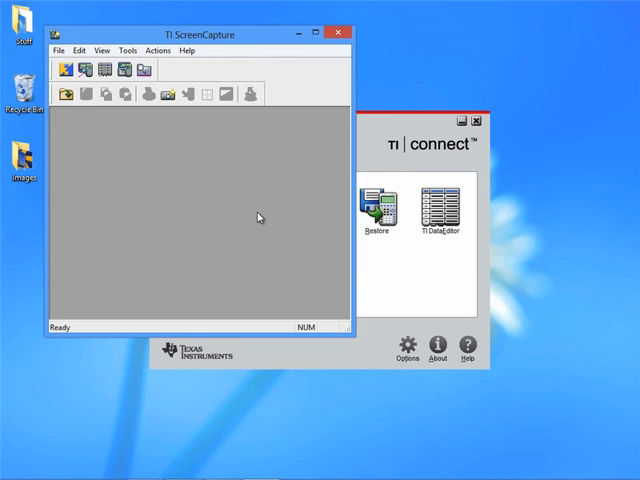
pyautogui.moveTo(52, 62)
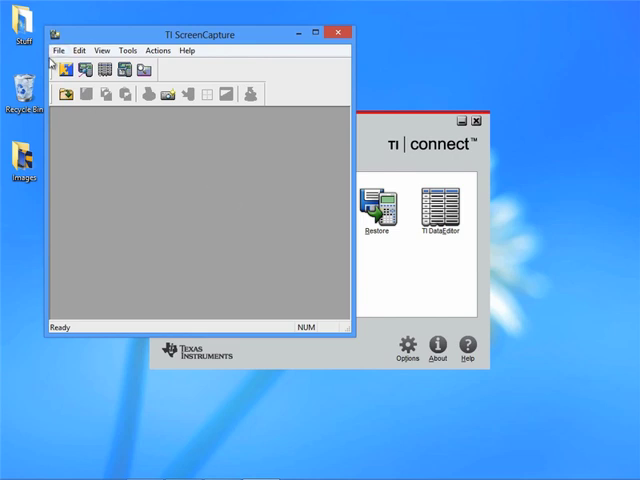
pyautogui.click(58, 50)
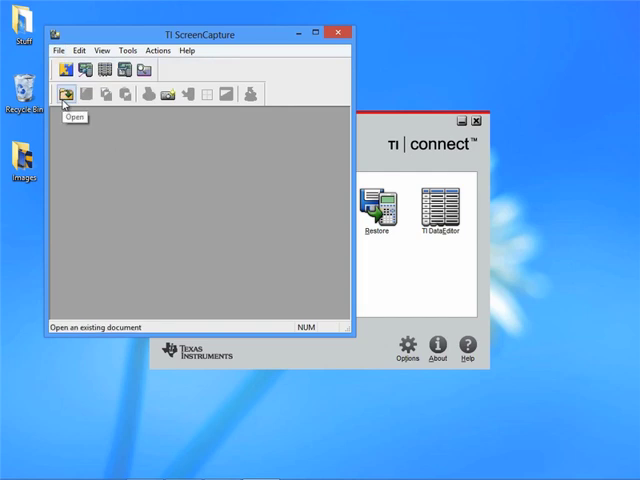
pyautogui.click(66, 93)
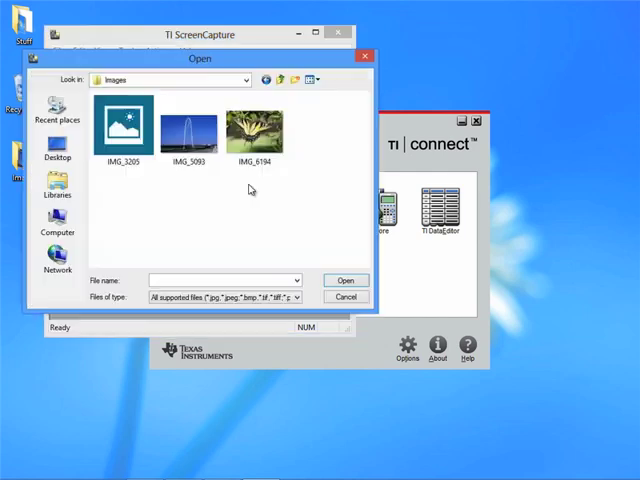
pyautogui.click(188, 130)
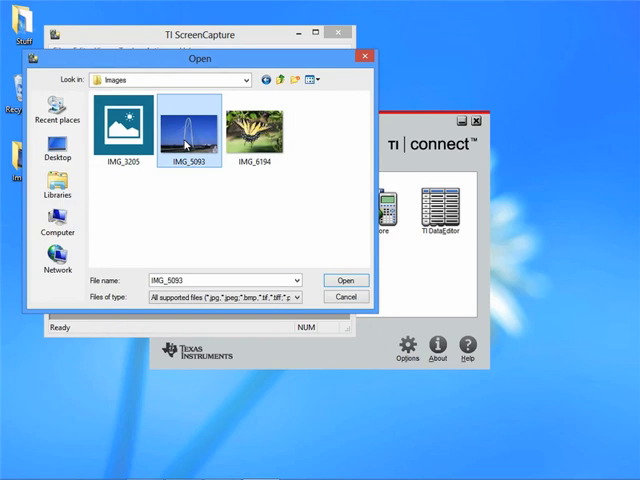
pyautogui.click(345, 280)
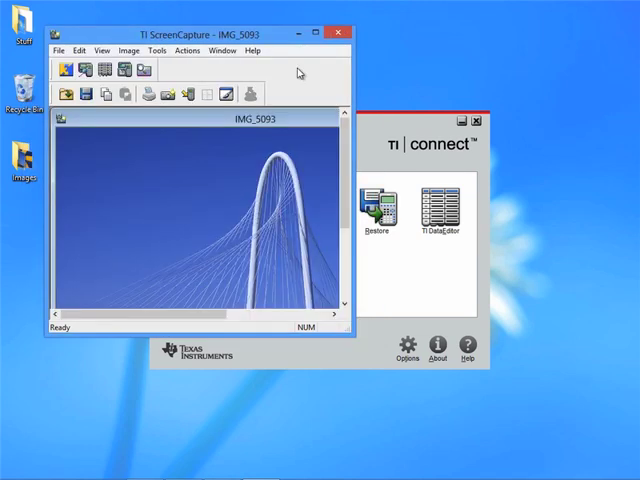
pyautogui.moveTo(307, 64)
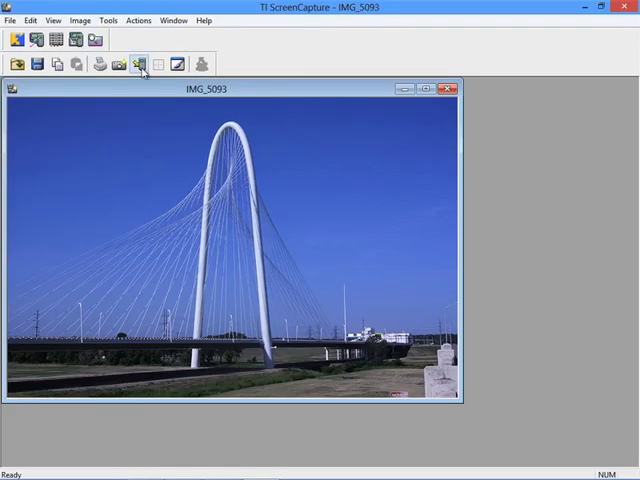
pyautogui.moveTo(138, 63)
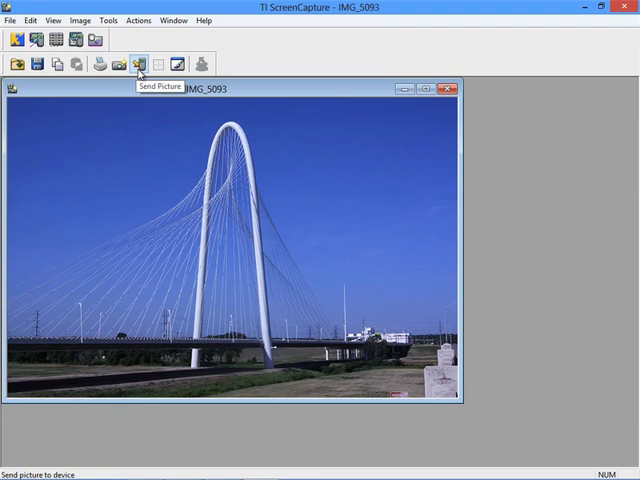
pyautogui.moveTo(137, 63)
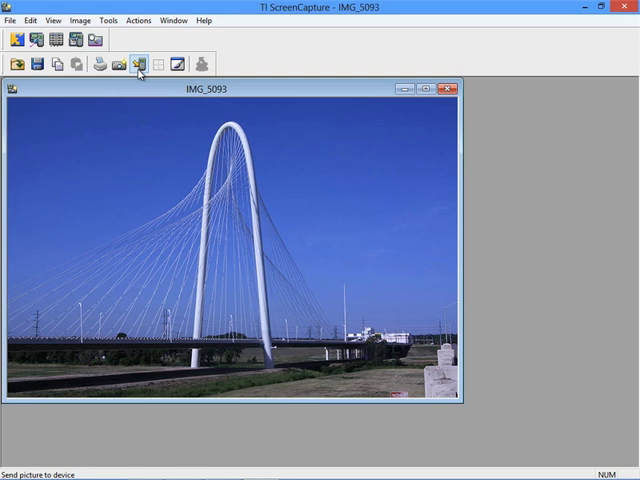
# Bring up Send Picture options for IMG_5093 in the maximized window
pyautogui.click(139, 63)
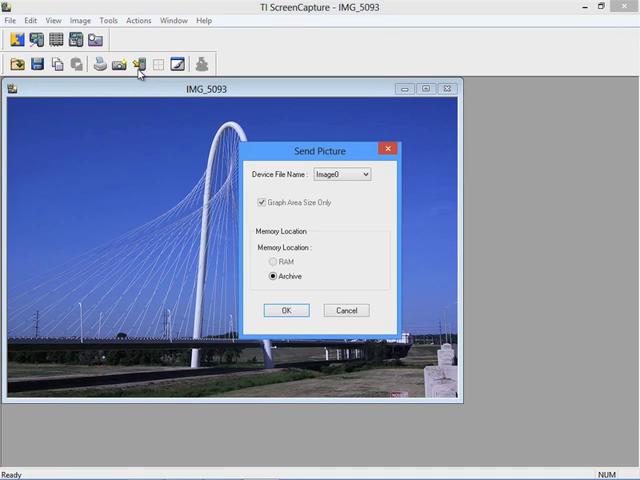
pyautogui.moveTo(162, 112)
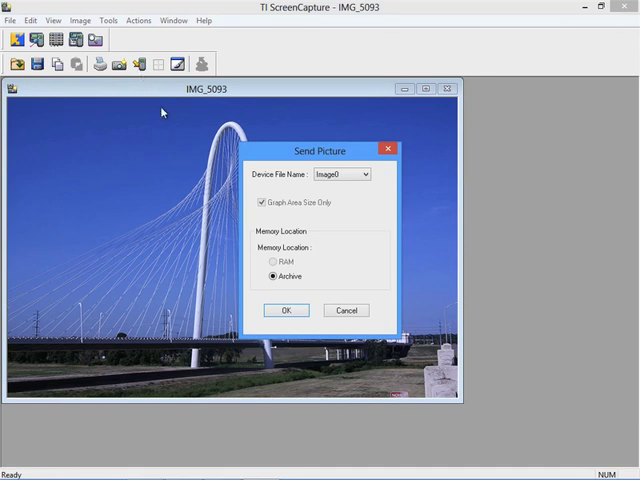
# Send IMG_5093 to the calculator's Archive memory with device file name Image9
pyautogui.click(368, 174)
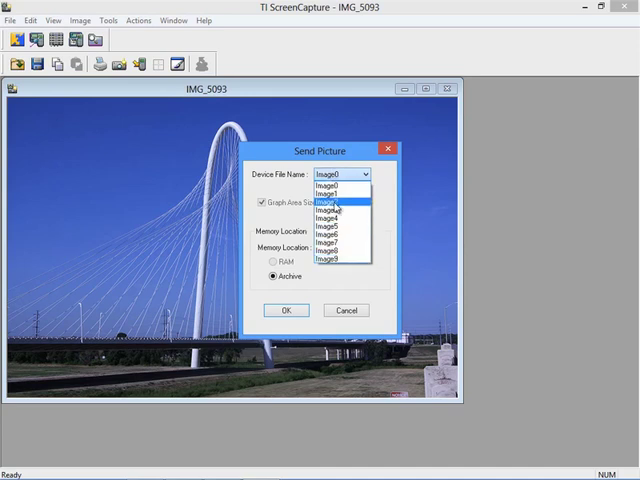
pyautogui.moveTo(332, 261)
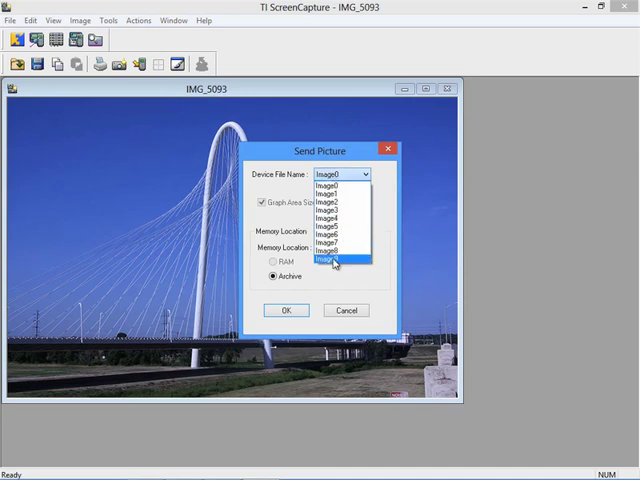
pyautogui.click(335, 261)
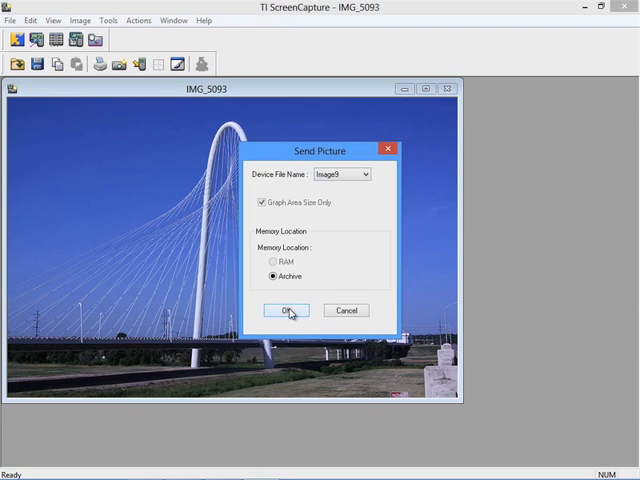
pyautogui.click(285, 310)
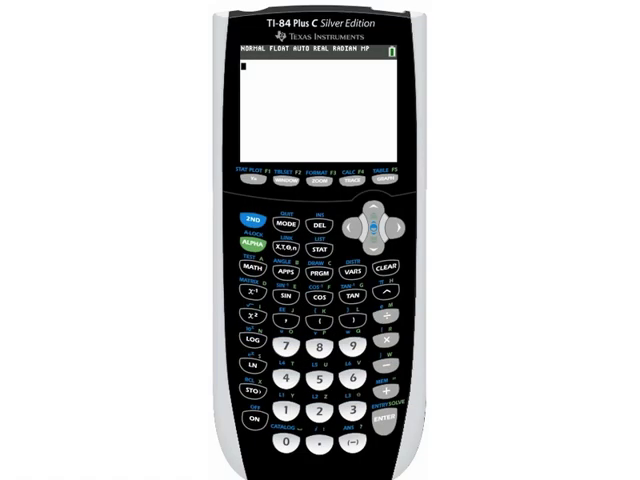
# Open the TI-84 Plus C FORMAT menu with 2ND then ZOOM
pyautogui.click(251, 222)
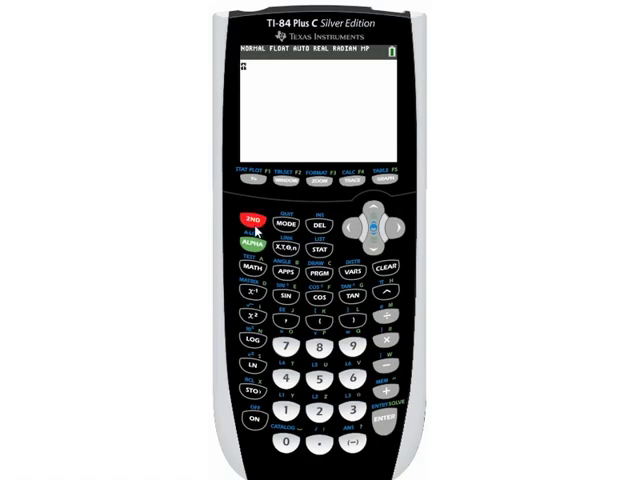
pyautogui.click(319, 181)
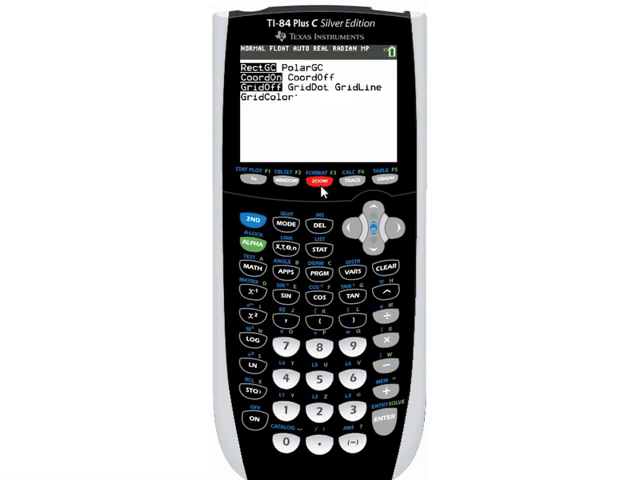